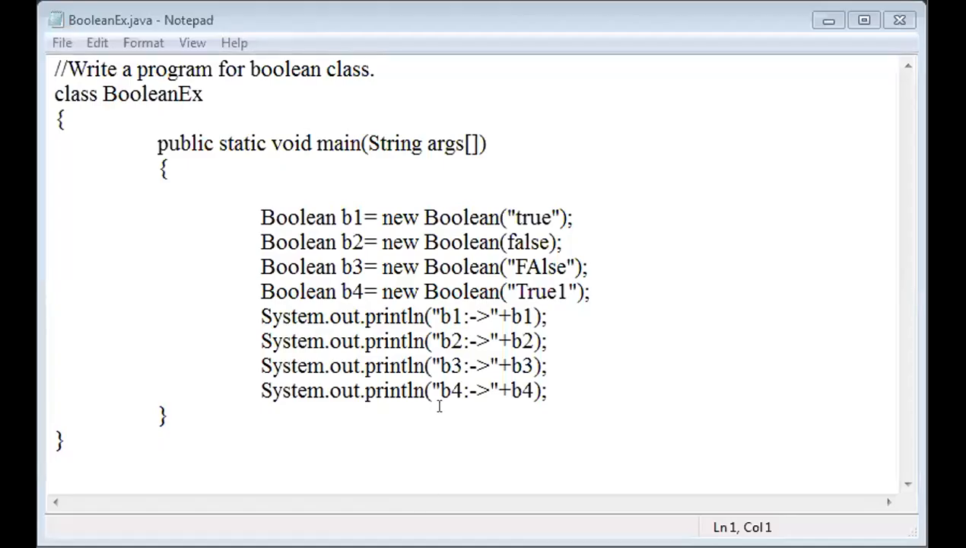
pyautogui.moveTo(200, 171)
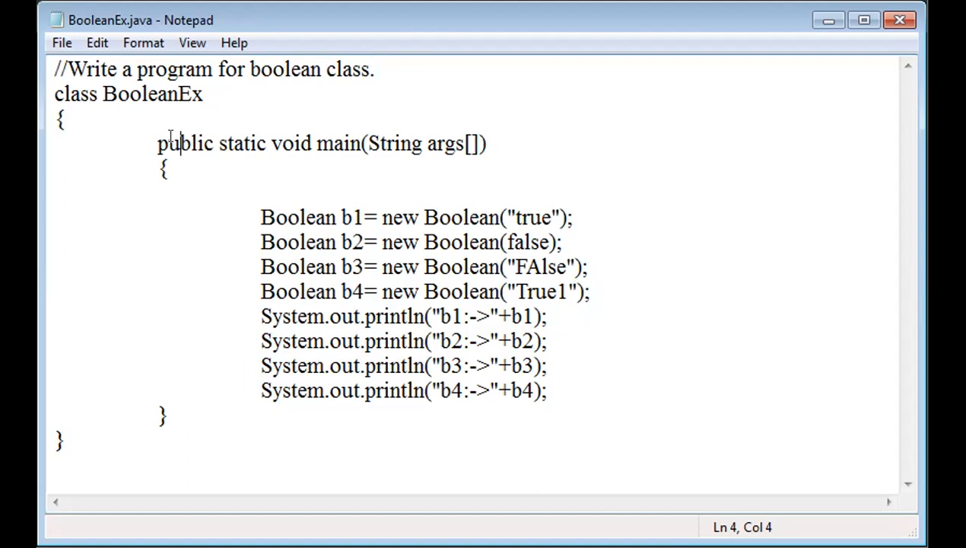
# Compile BooleanEx.java with javac and run it with java BooleanEx.
pyautogui.click(61, 42)
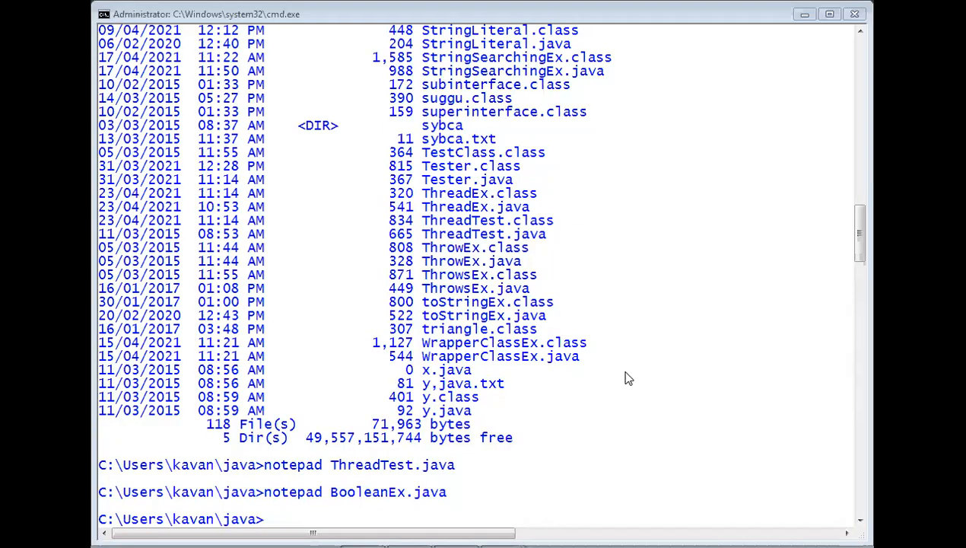
pyautogui.moveTo(551, 509)
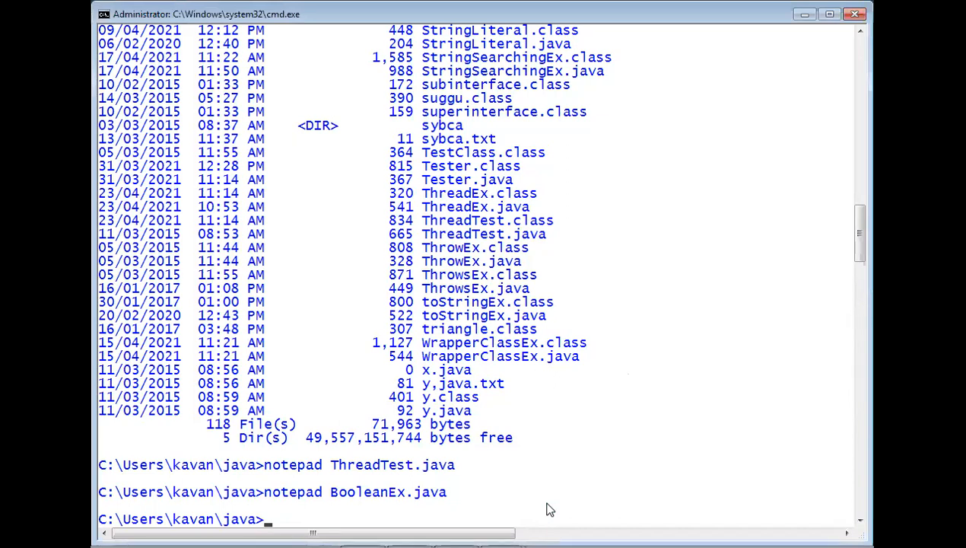
pyautogui.write('javac o')
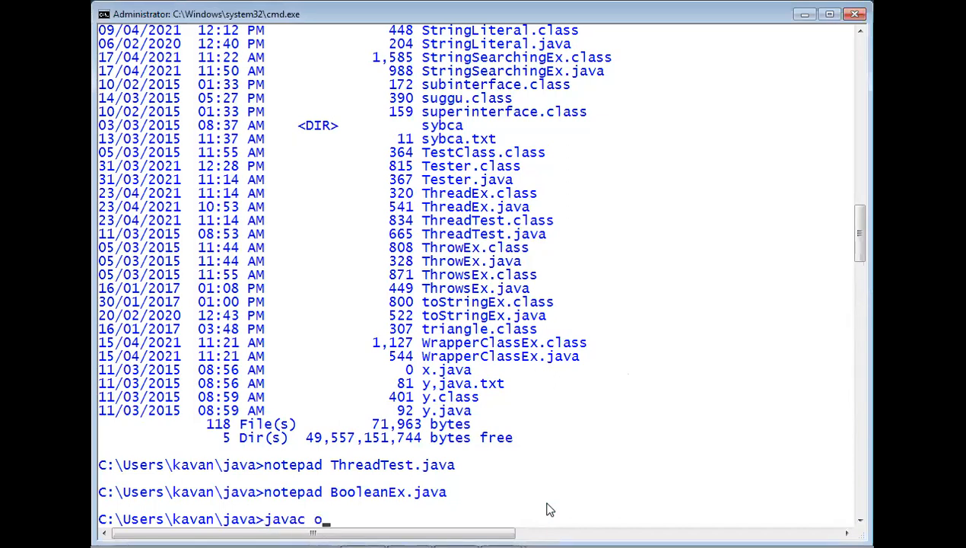
pyautogui.write('BooleanEx.')
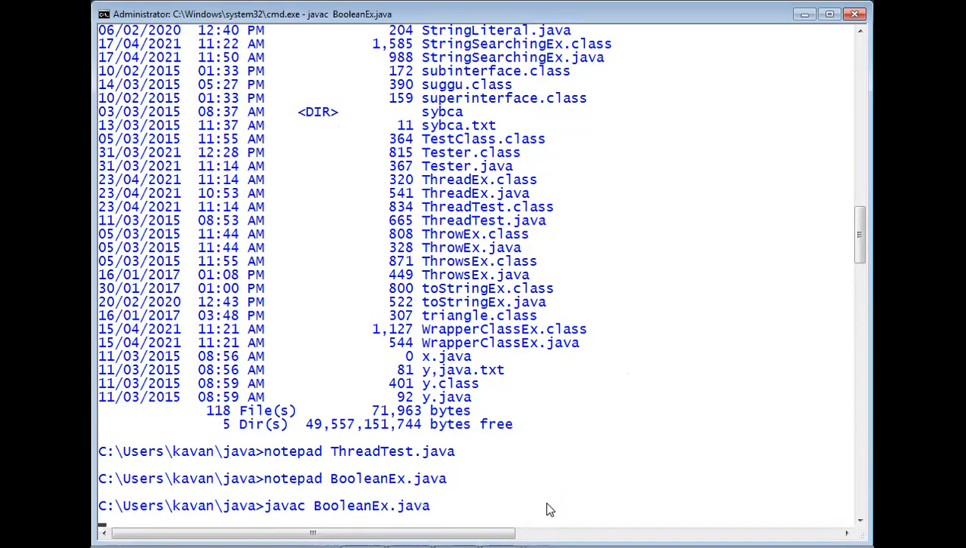
pyautogui.write('java BooleanEx')
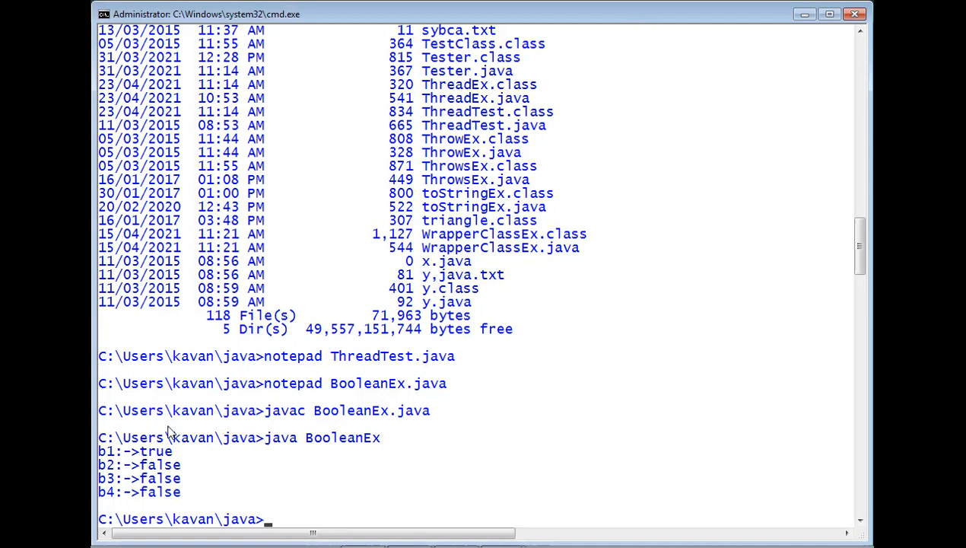
pyautogui.moveTo(152, 464)
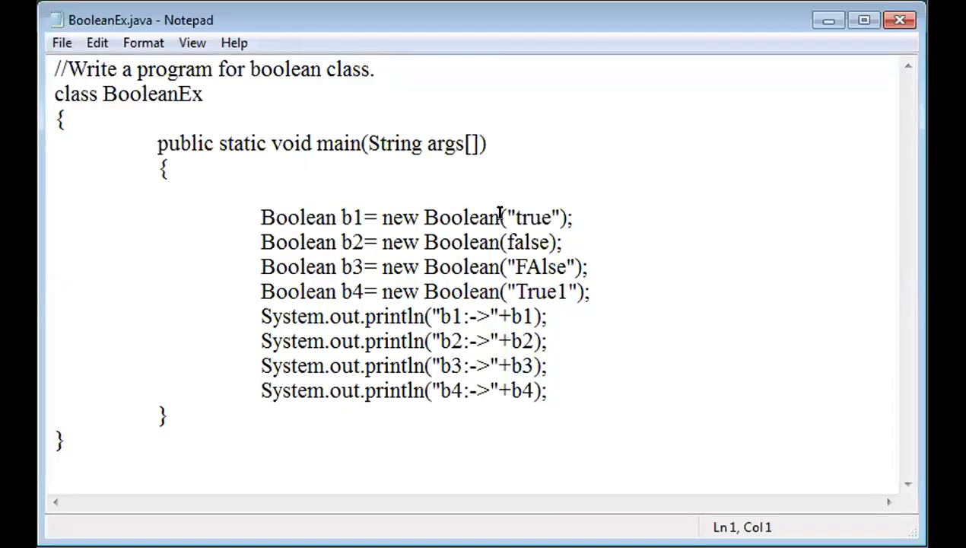
# Highlight the b1 "true" string and b2 false constructor arguments in BooleanEx.java.
pyautogui.doubleClick(532, 217)
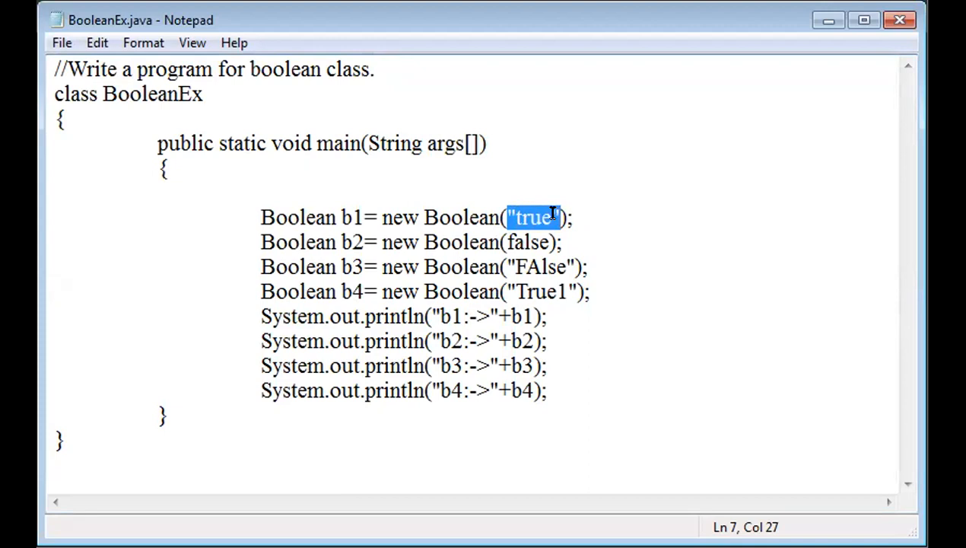
pyautogui.moveTo(551, 217)
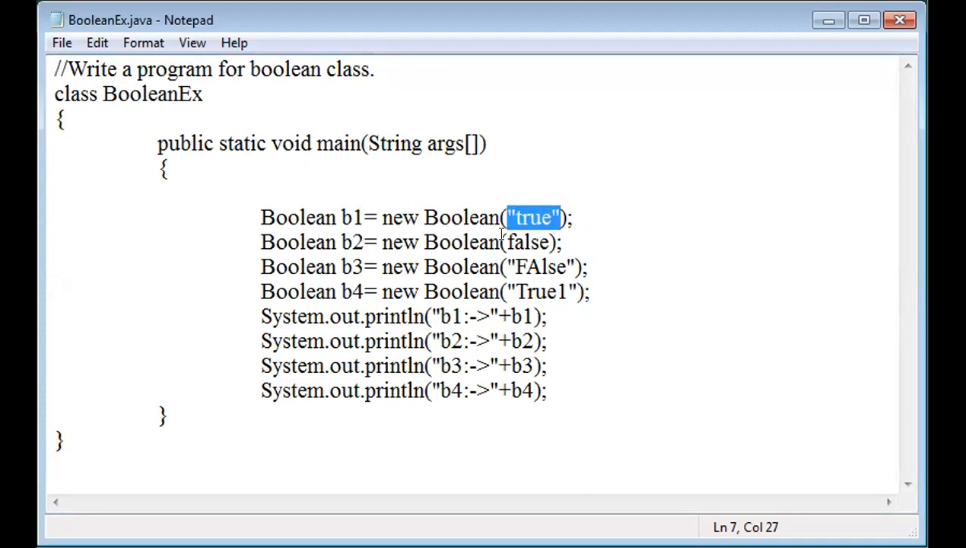
pyautogui.doubleClick(526, 241)
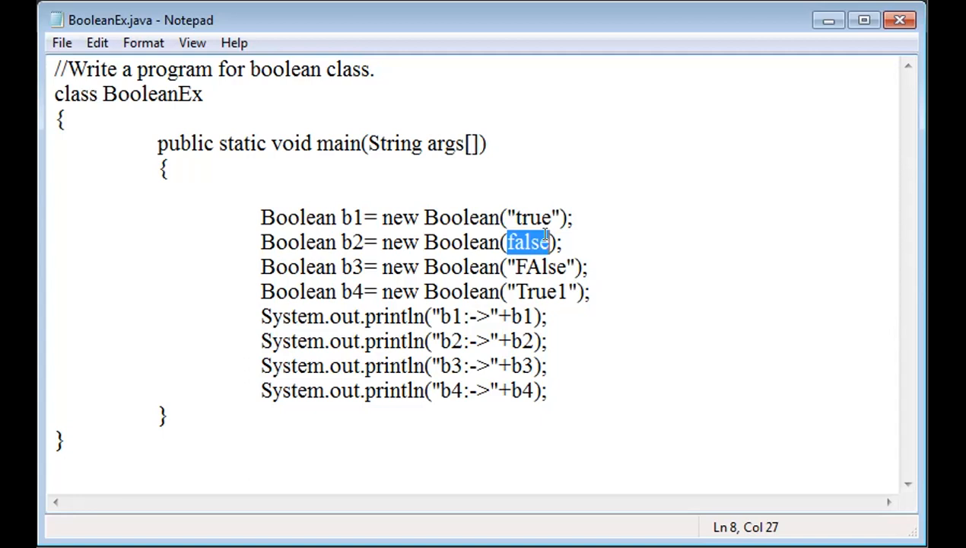
pyautogui.moveTo(499, 216)
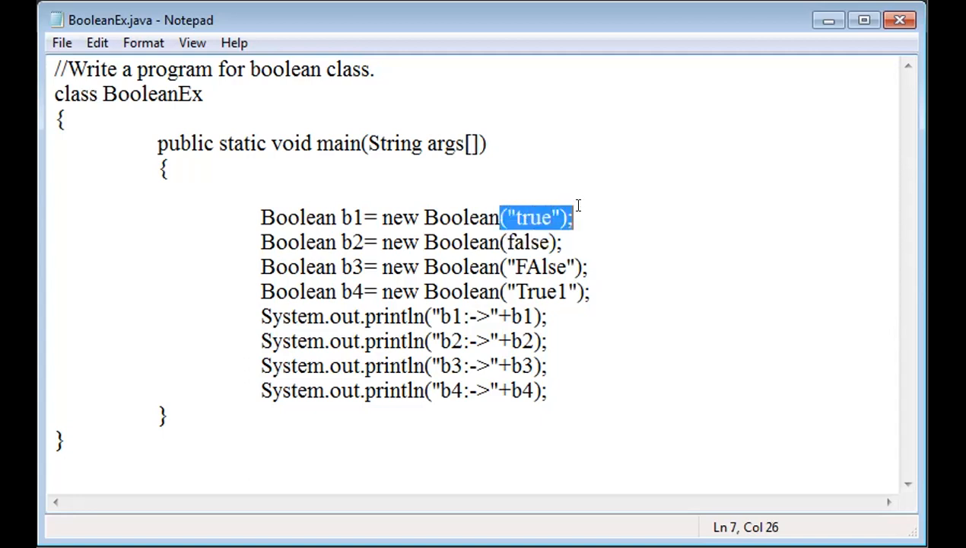
pyautogui.doubleClick(521, 242)
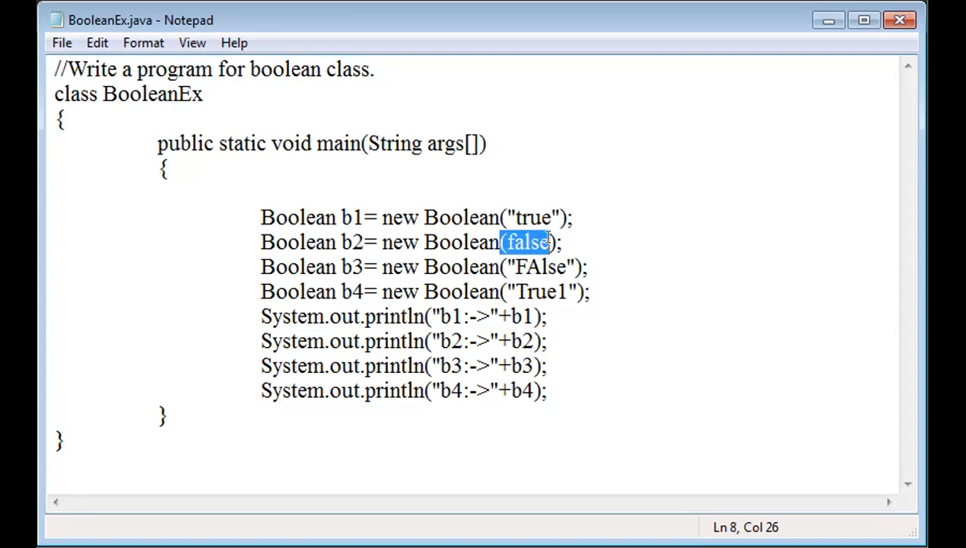
pyautogui.moveTo(530, 220)
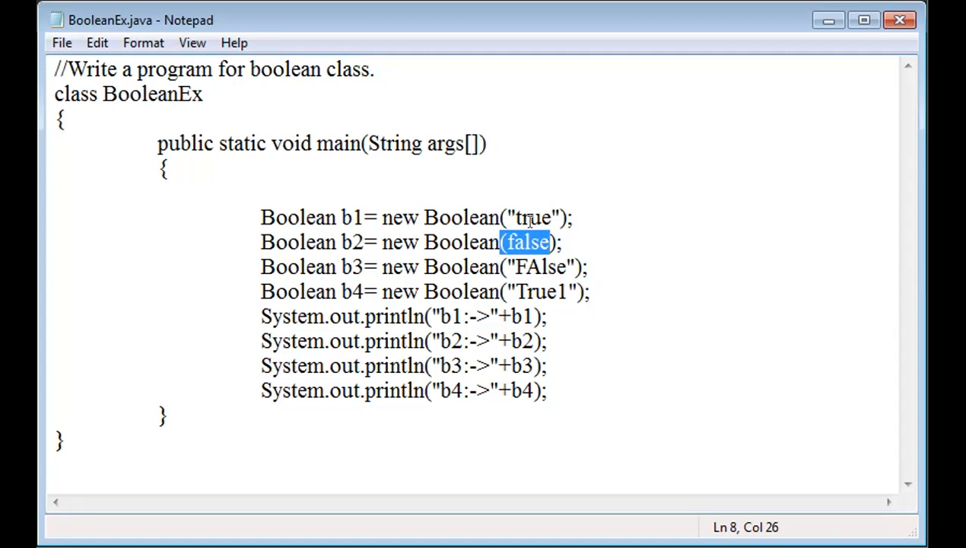
pyautogui.doubleClick(531, 217)
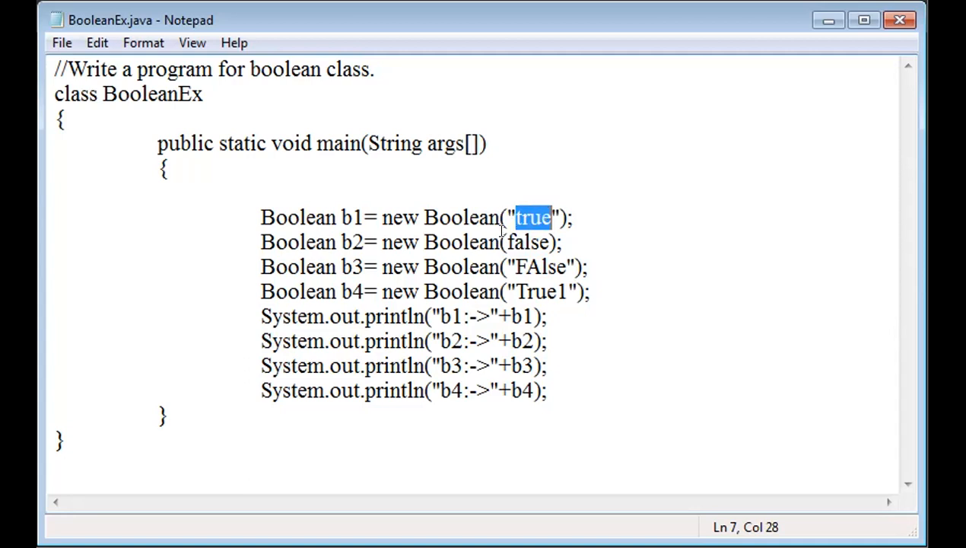
pyautogui.doubleClick(527, 242)
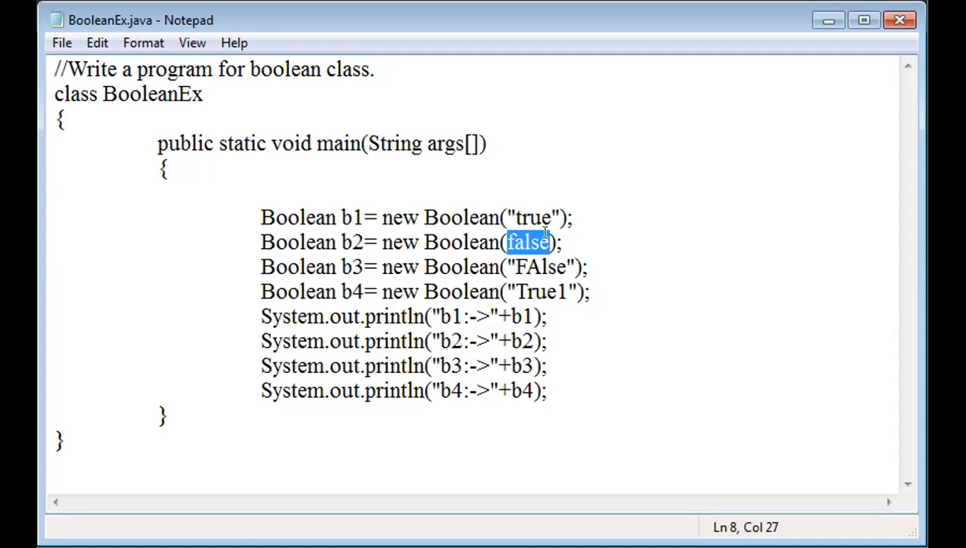
pyautogui.moveTo(514, 259)
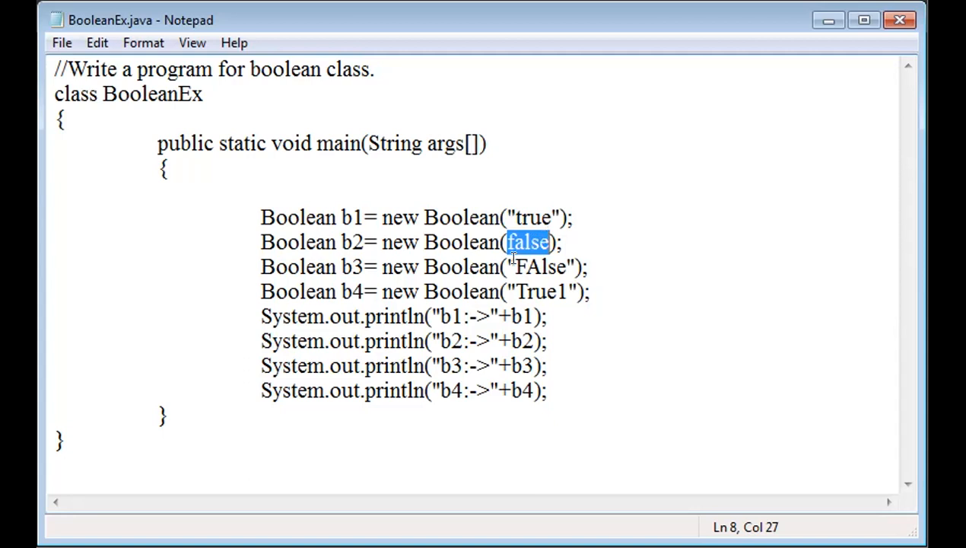
pyautogui.doubleClick(541, 266)
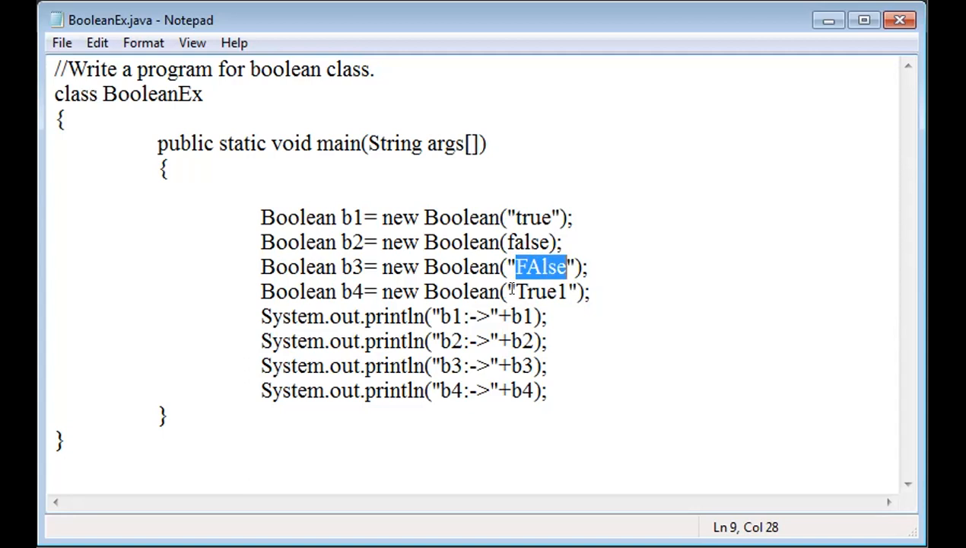
pyautogui.click(523, 291)
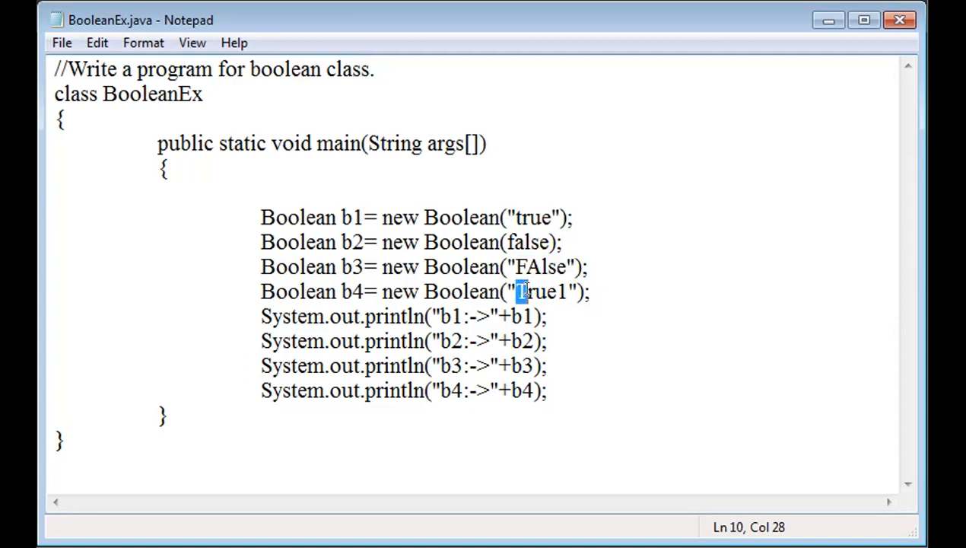
pyautogui.doubleClick(540, 291)
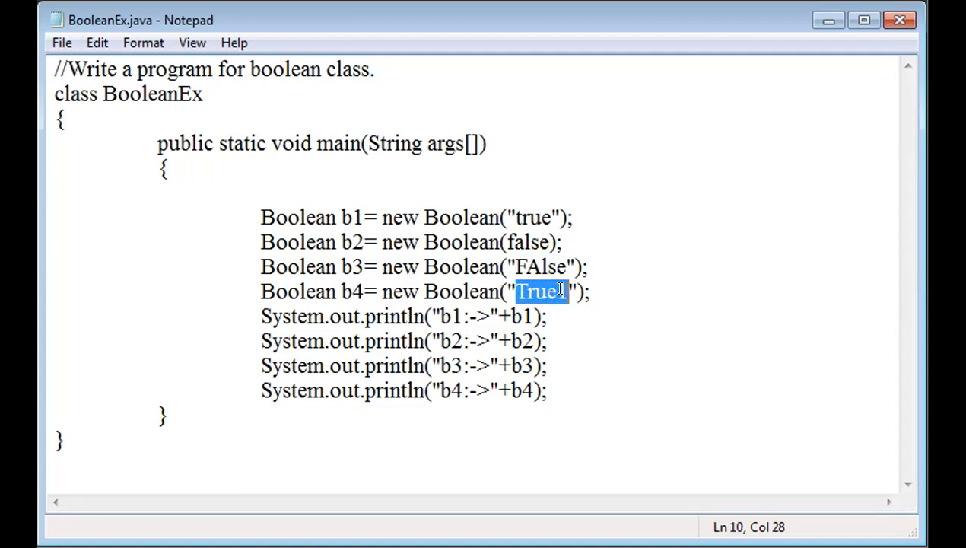